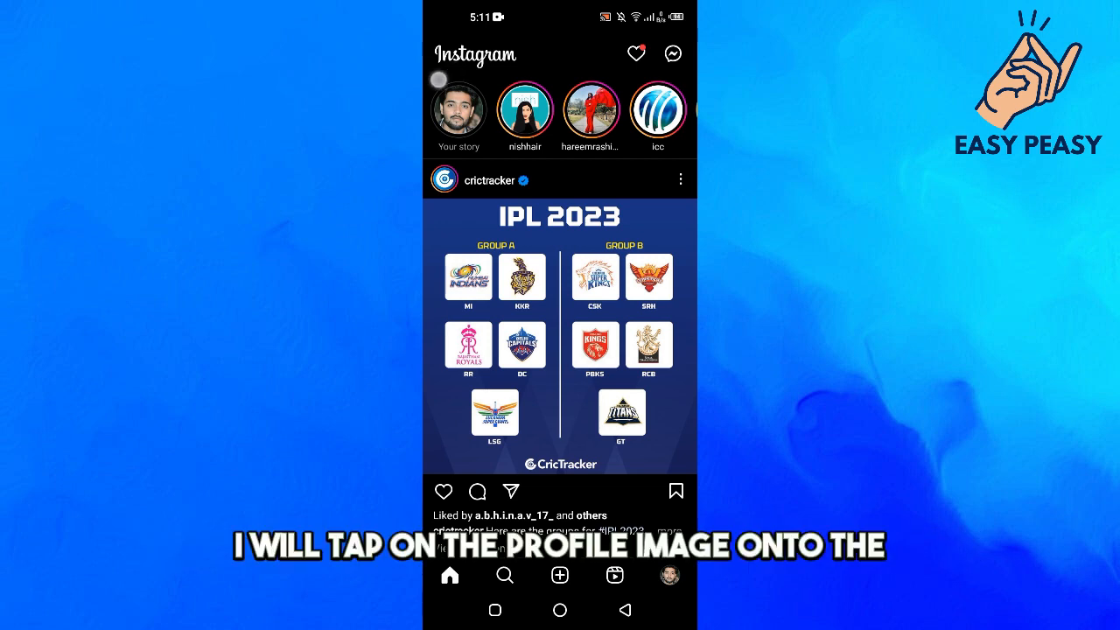
Open your own story via the 'Your story' profile picture on the home feed.
left_click(672, 53)
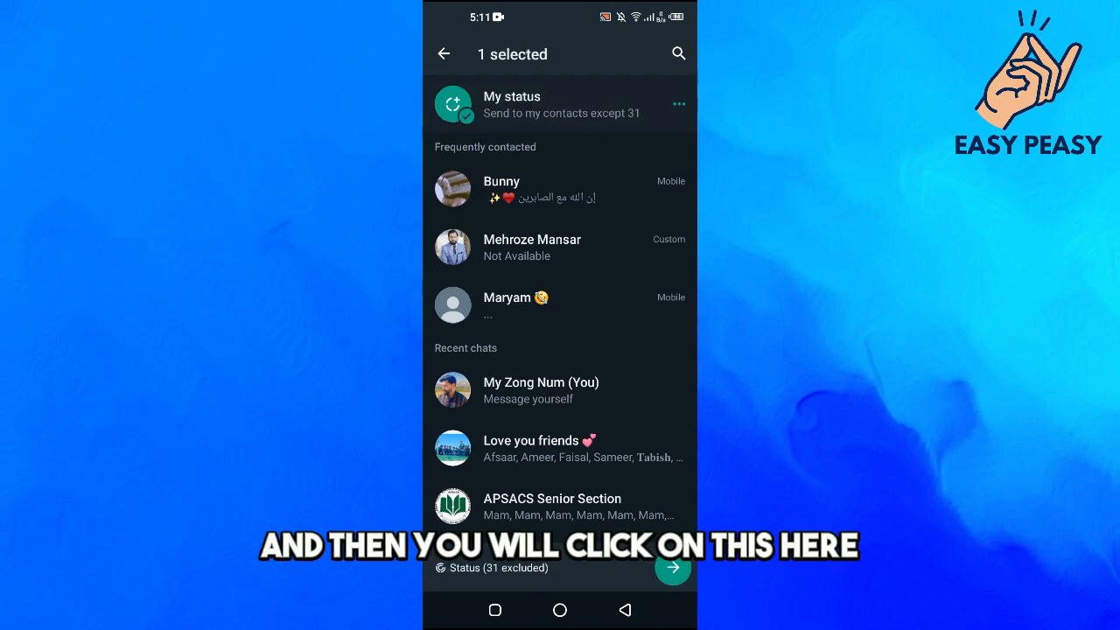
Confirm My status as the WhatsApp recipient to load the story link preview.
left_click(672, 567)
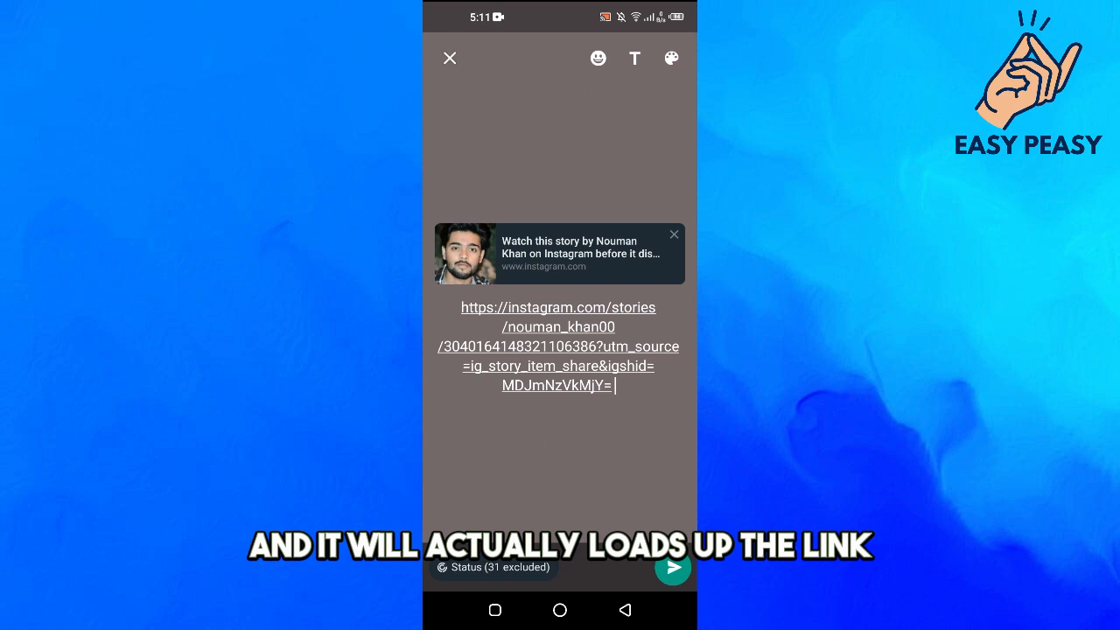